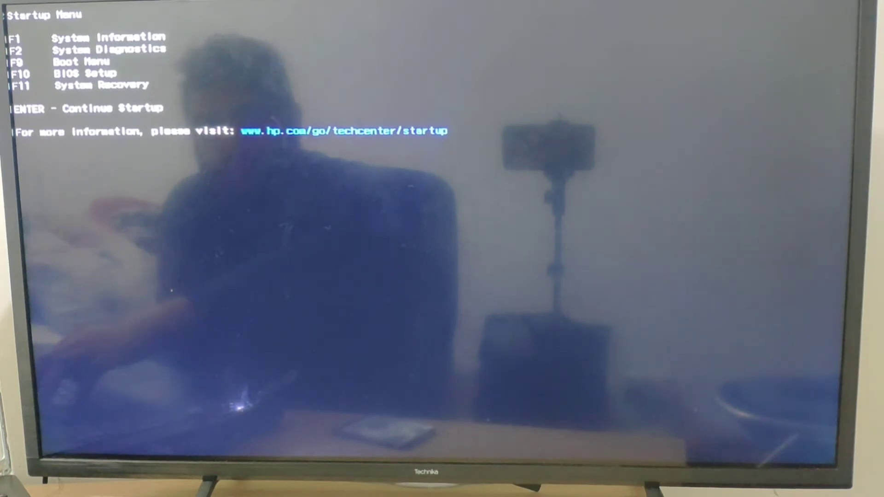
# - Open the Boot Manager option list showing Windows Boot Manager (Kingston SSD) and Boot From EFI File
pyautogui.press('f9')
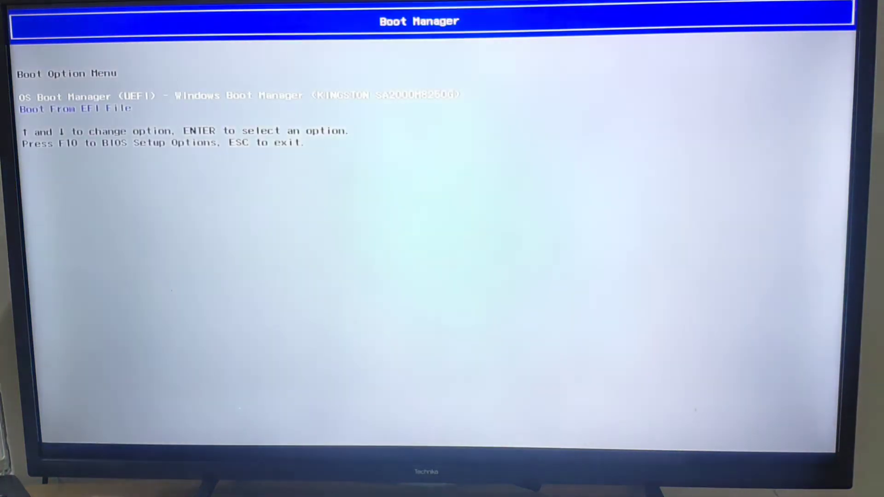